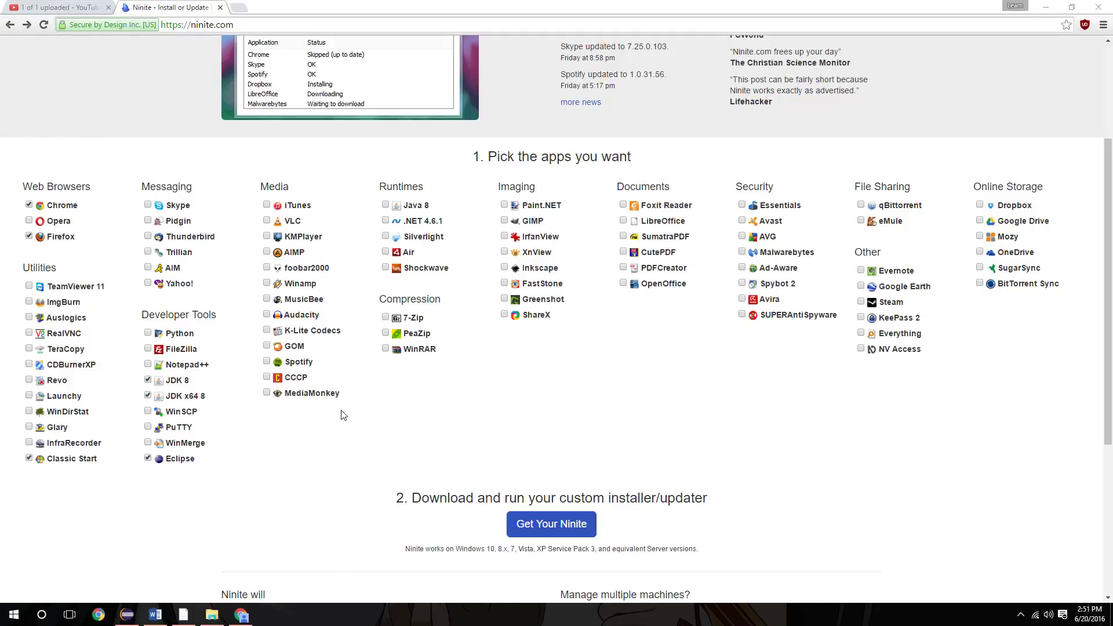
mouse_move(341, 436)
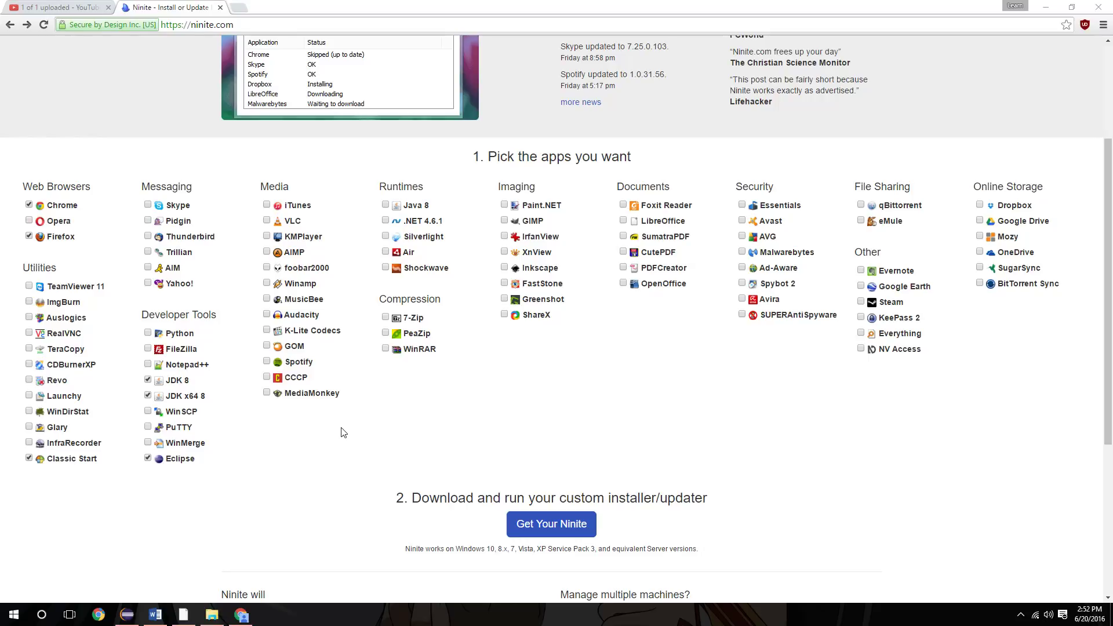
mouse_move(404, 422)
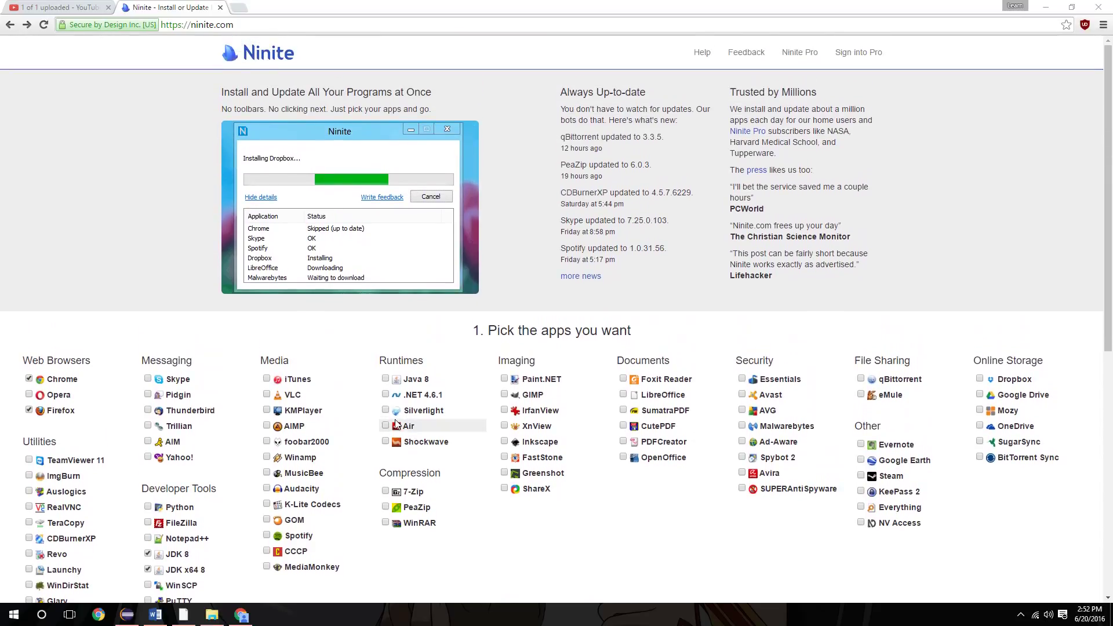
mouse_move(394, 429)
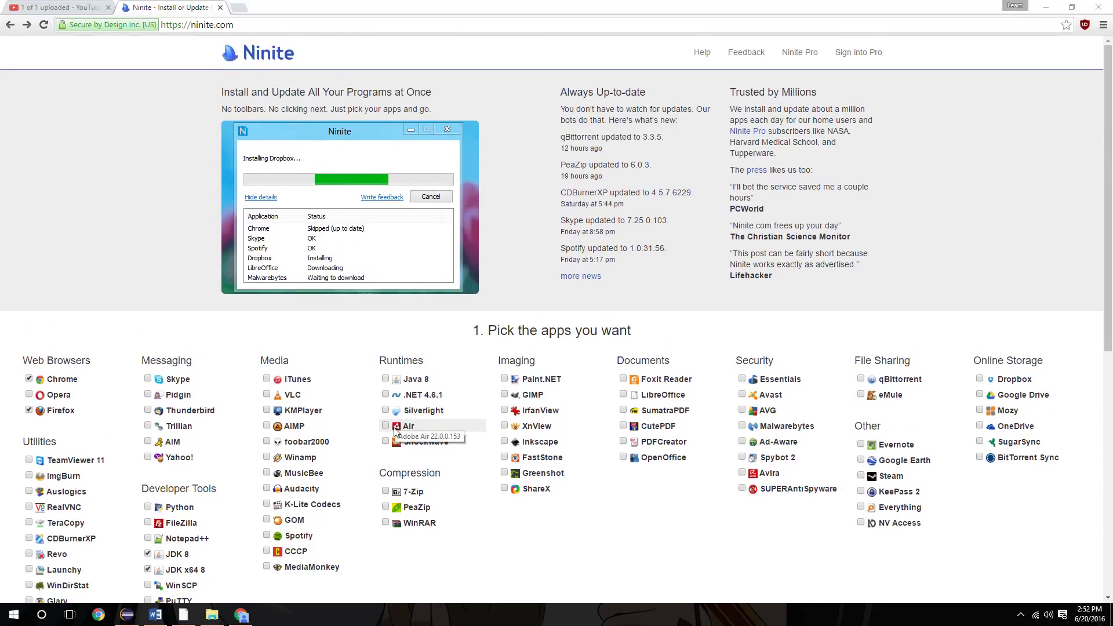
mouse_move(381, 448)
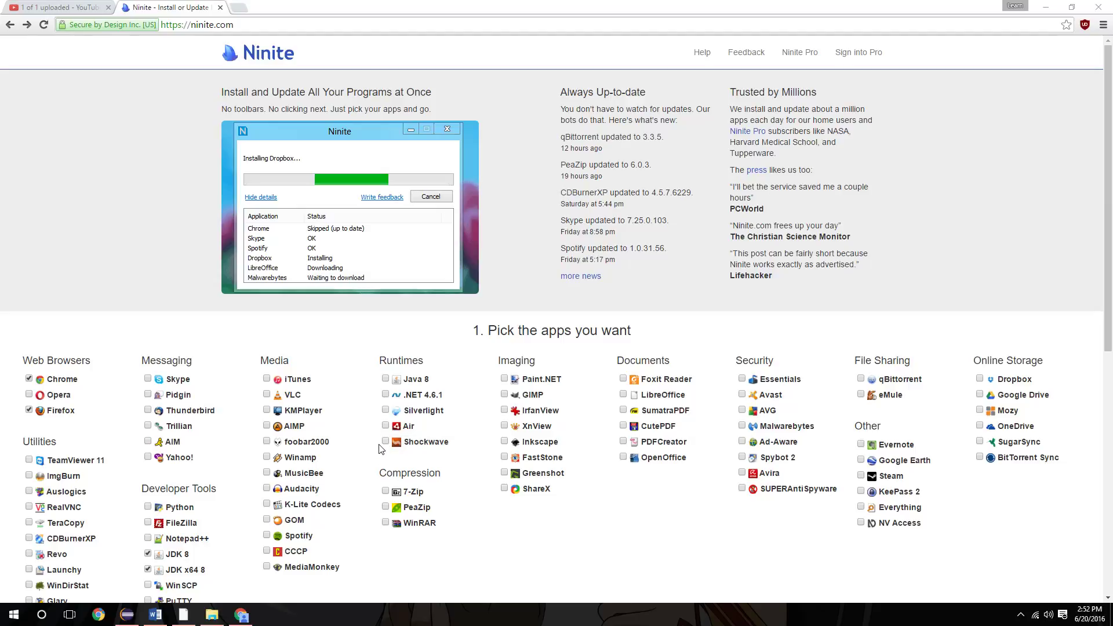
Select Foxit Reader and the runtimes Java 8, .NET 4.6.1, Silverlight, Air and Shockwave
scroll("down", 3)
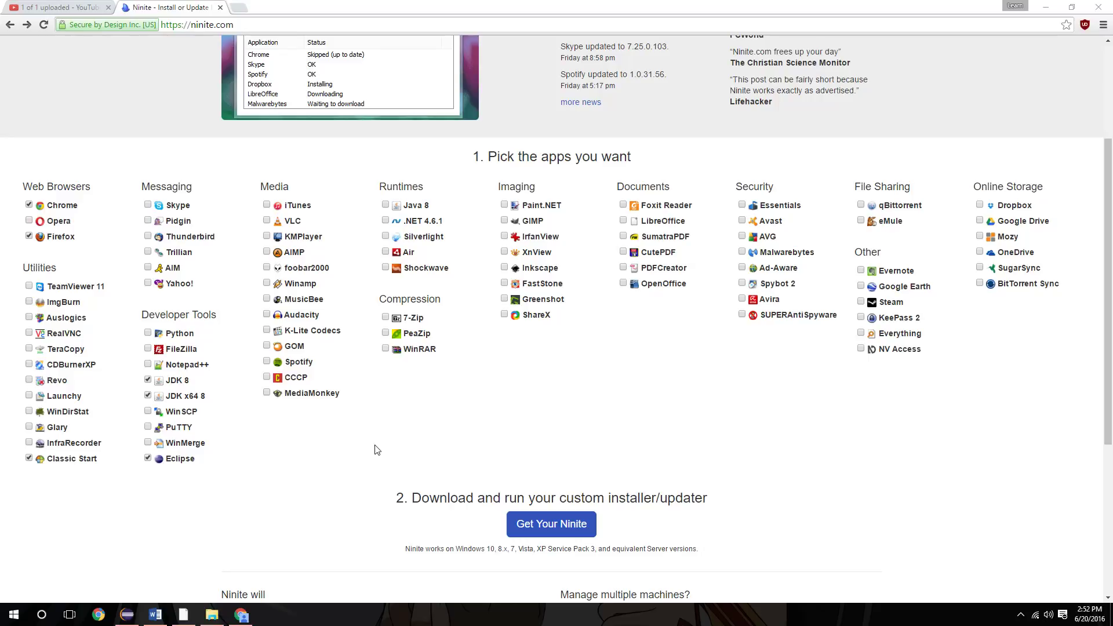
mouse_move(222, 501)
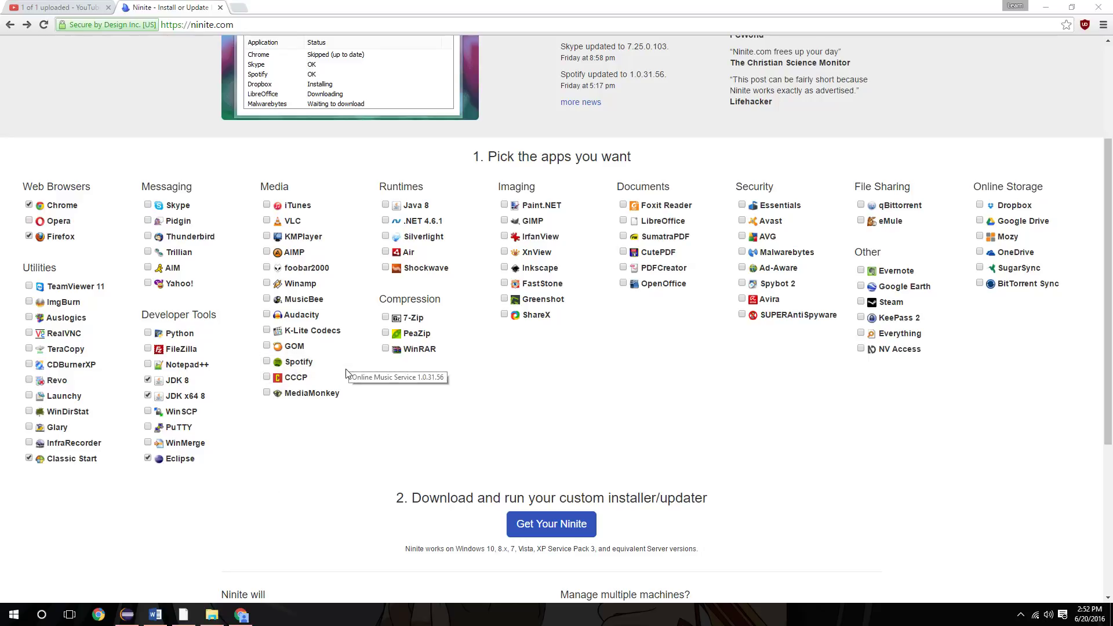
mouse_move(451, 372)
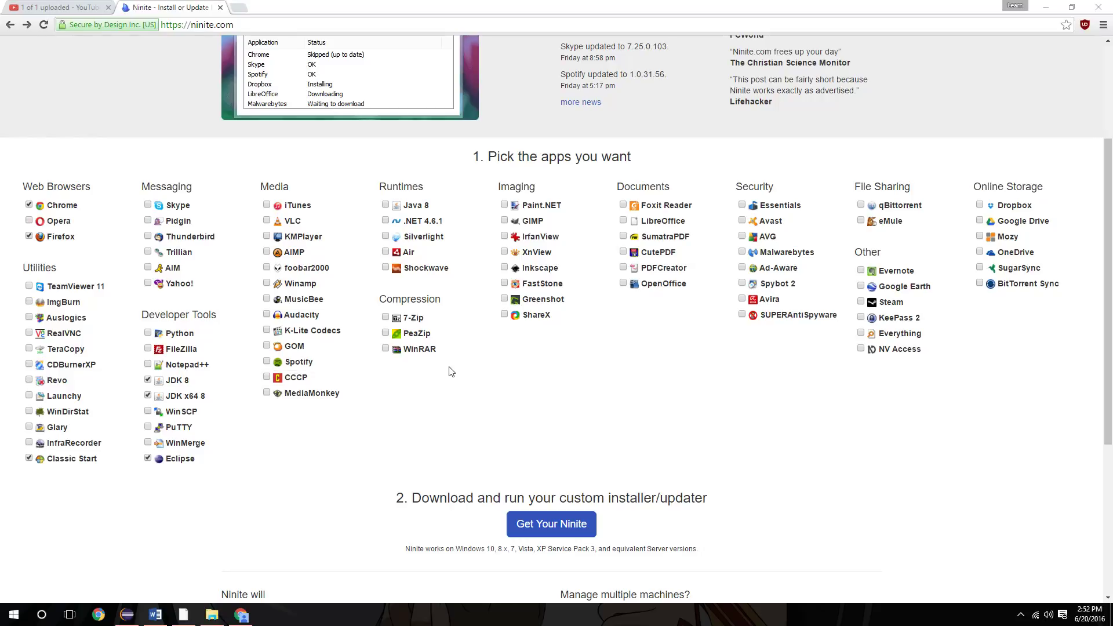
scroll("up", 3)
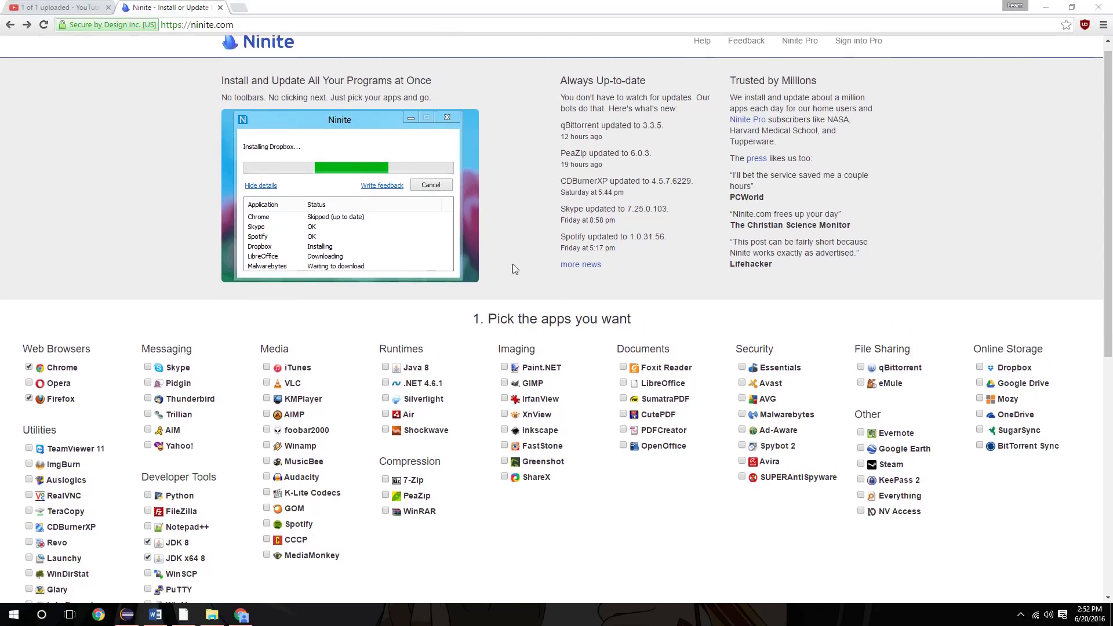
scroll("down", 3)
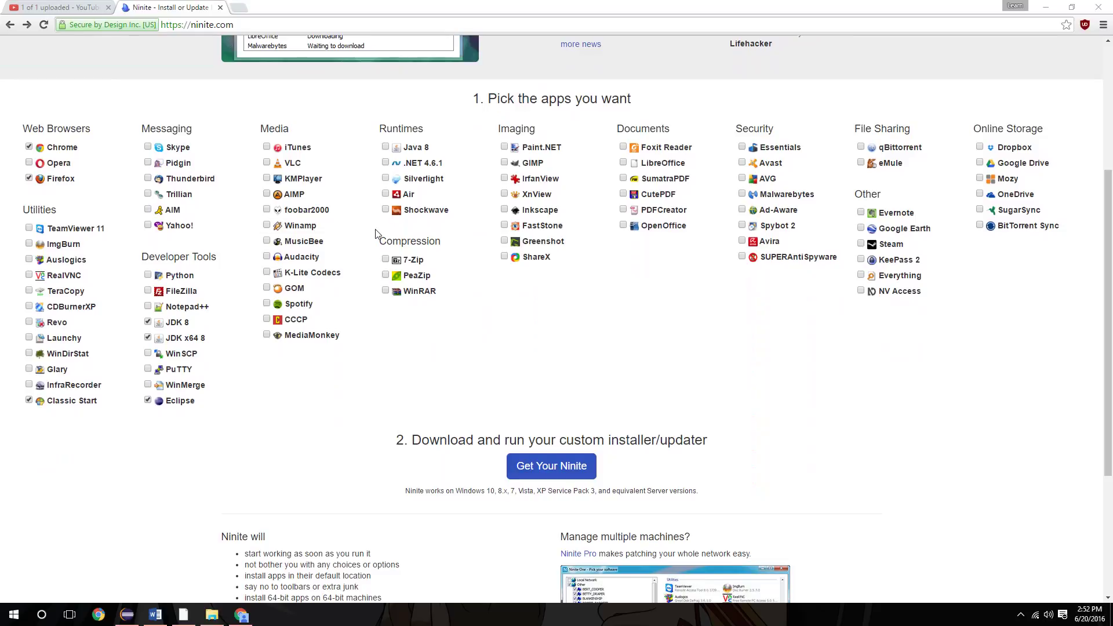
mouse_move(354, 449)
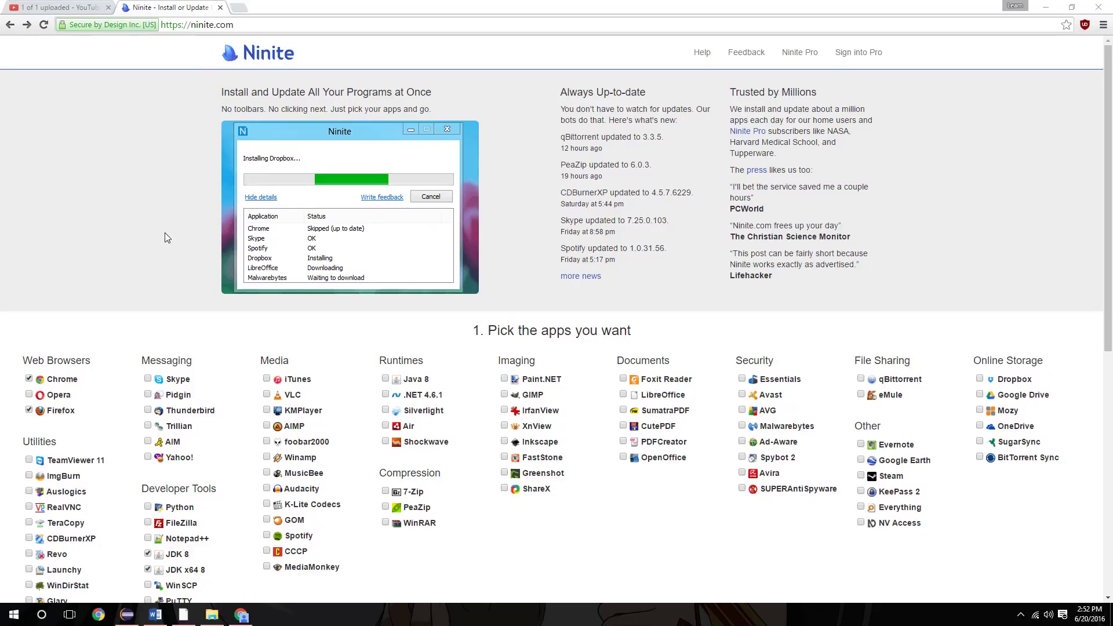
scroll("down", 3)
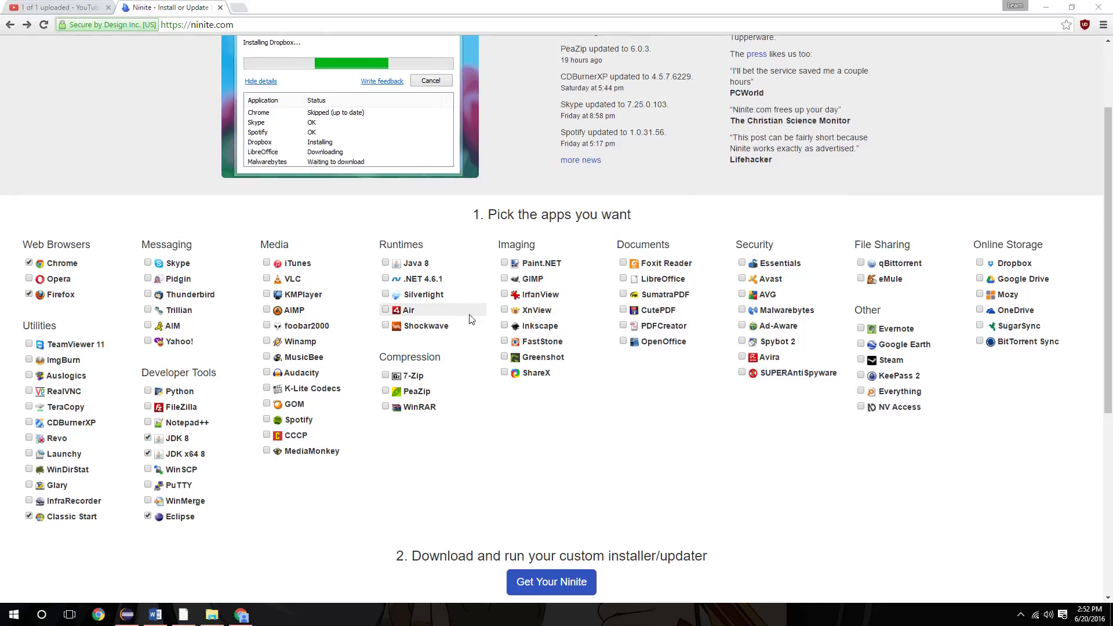
mouse_move(647, 283)
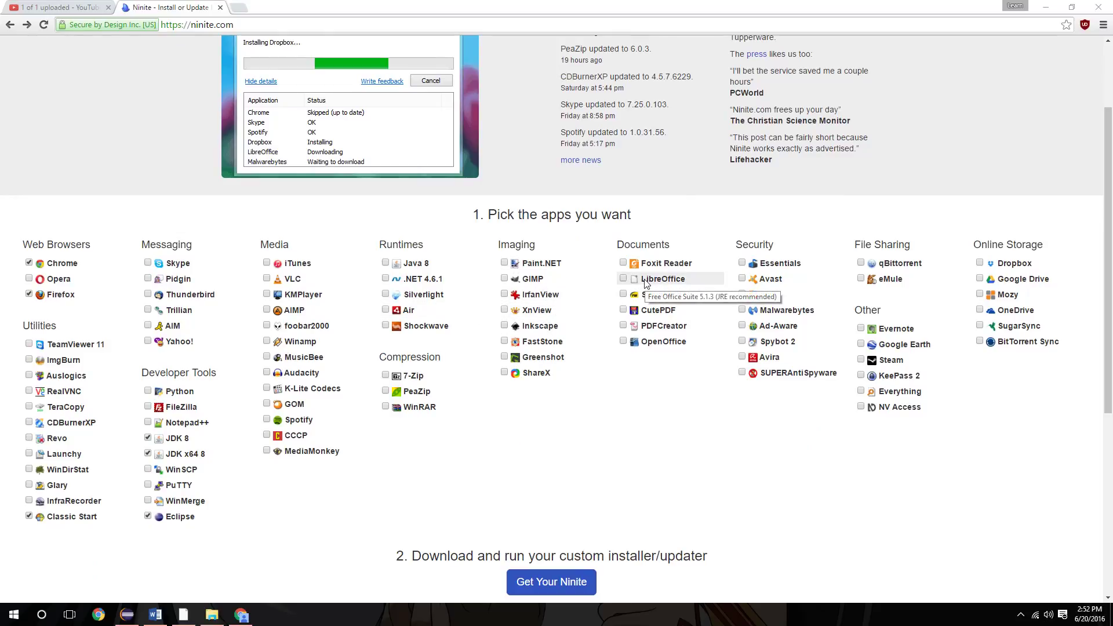
left_click(623, 263)
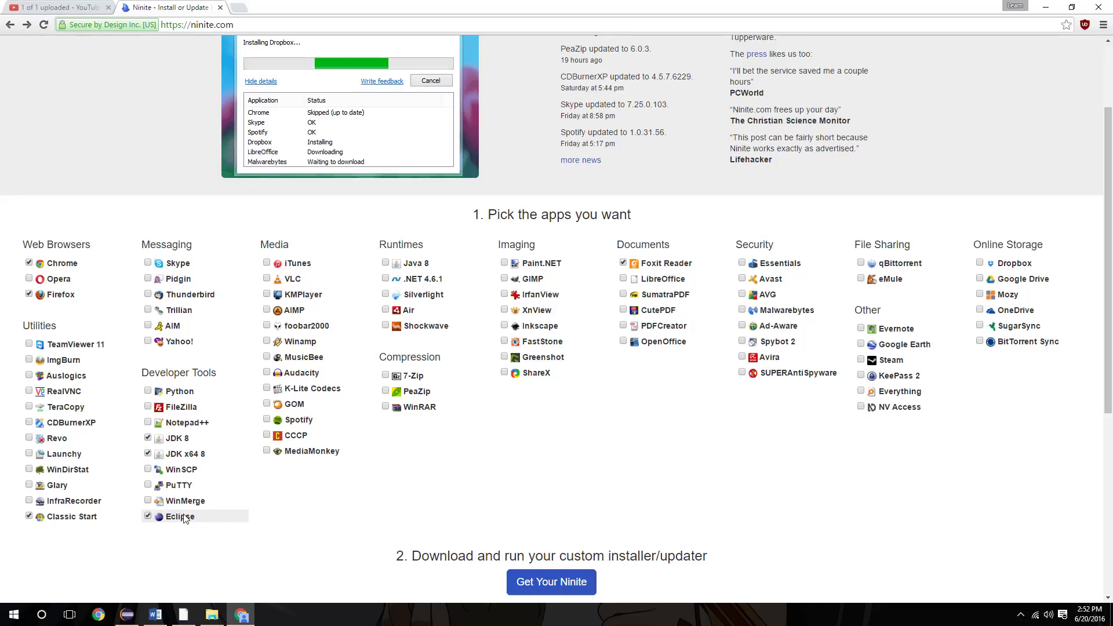
mouse_move(174, 520)
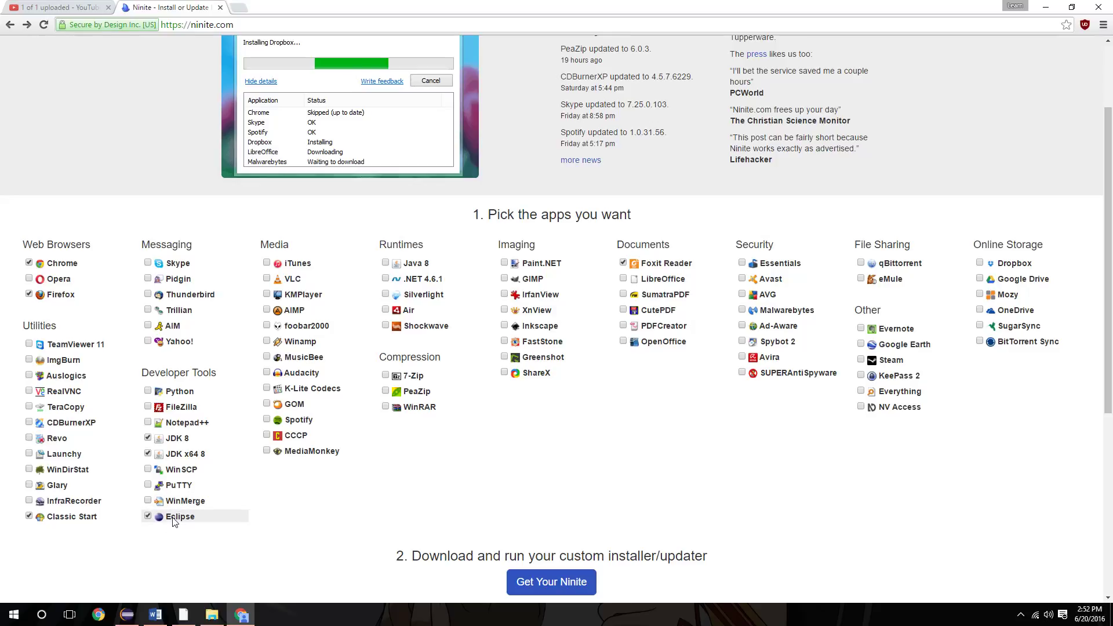
mouse_move(169, 519)
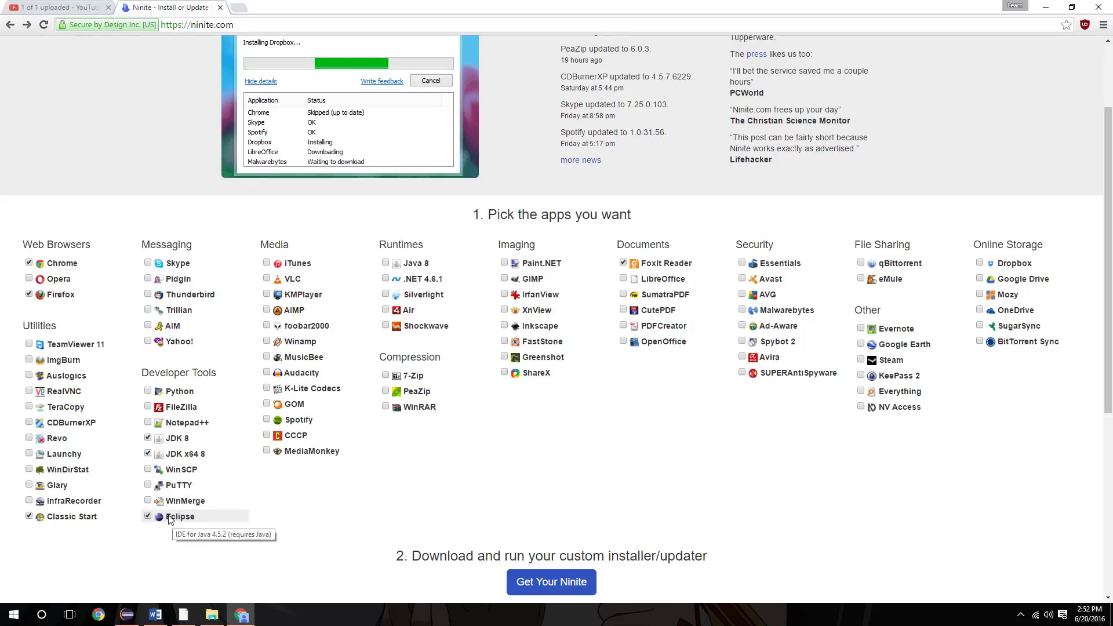
mouse_move(192, 449)
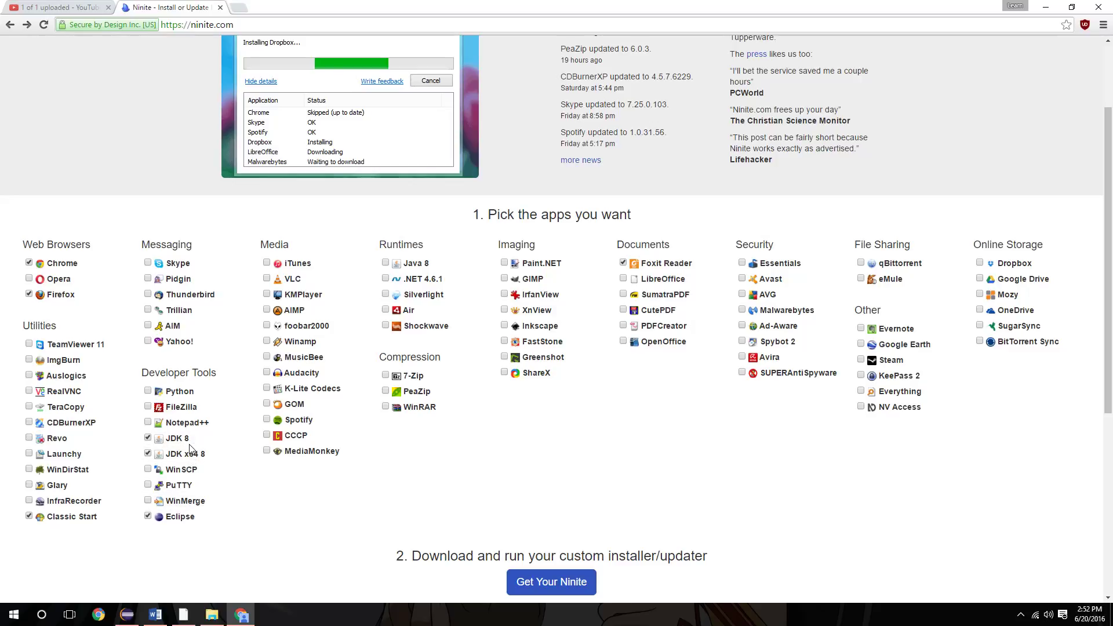
mouse_move(184, 438)
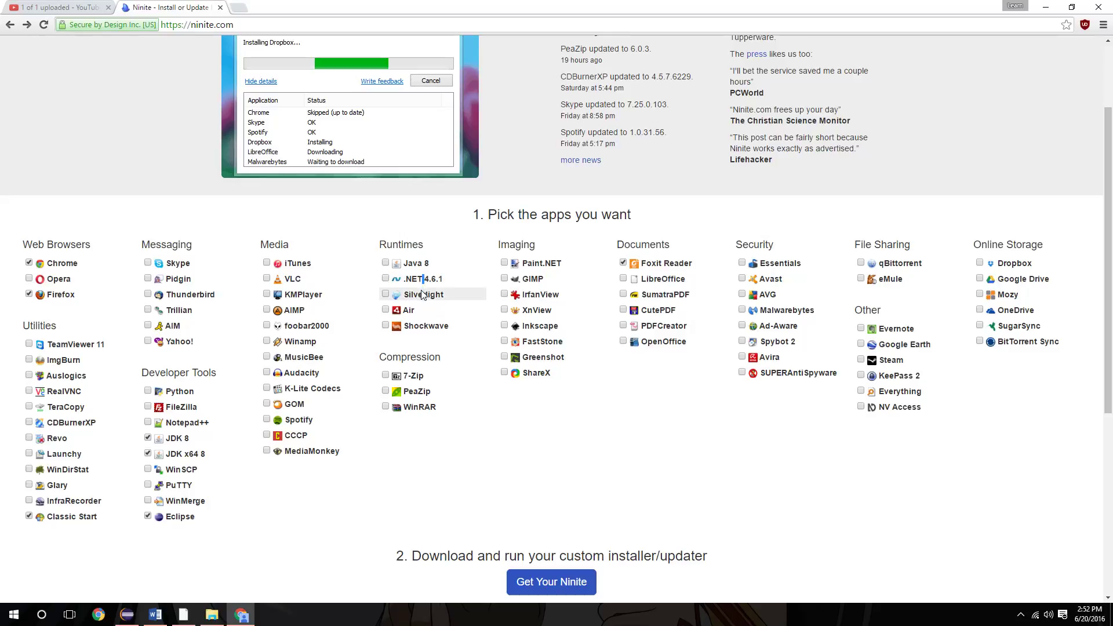
left_click(385, 295)
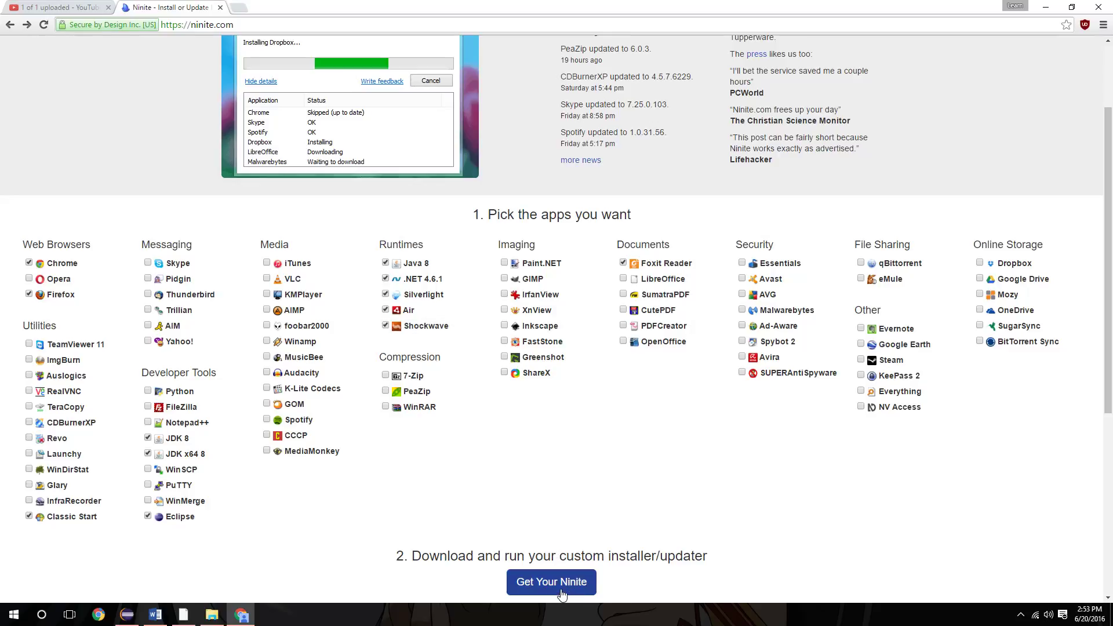
Download the custom Ninite installer and run the downloaded .exe from Chrome
left_click(552, 582)
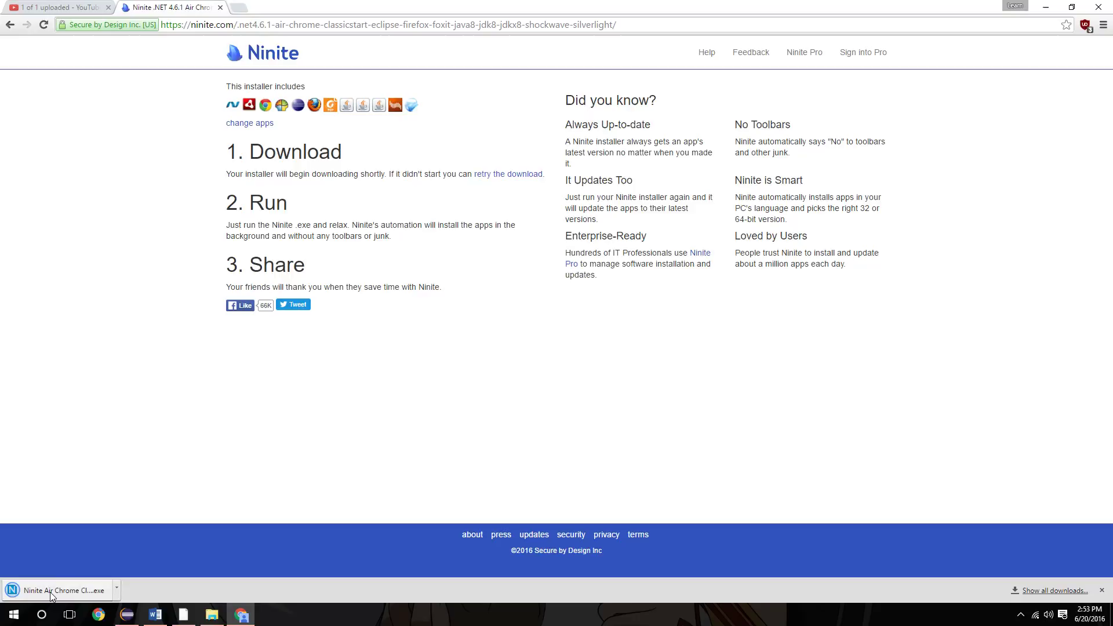
left_click(55, 590)
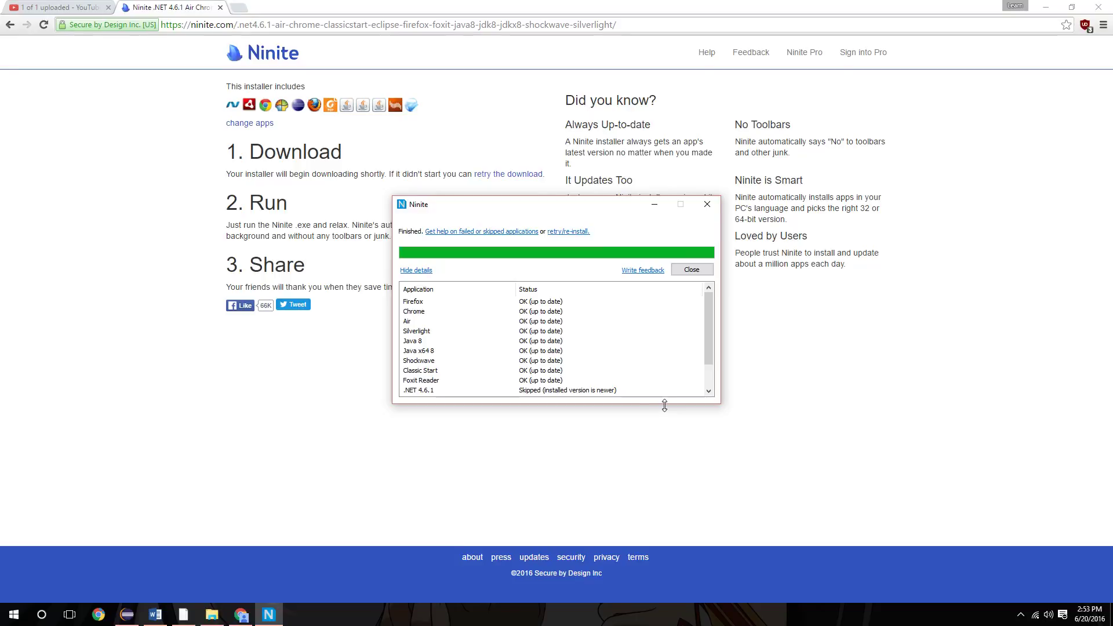
mouse_move(637, 369)
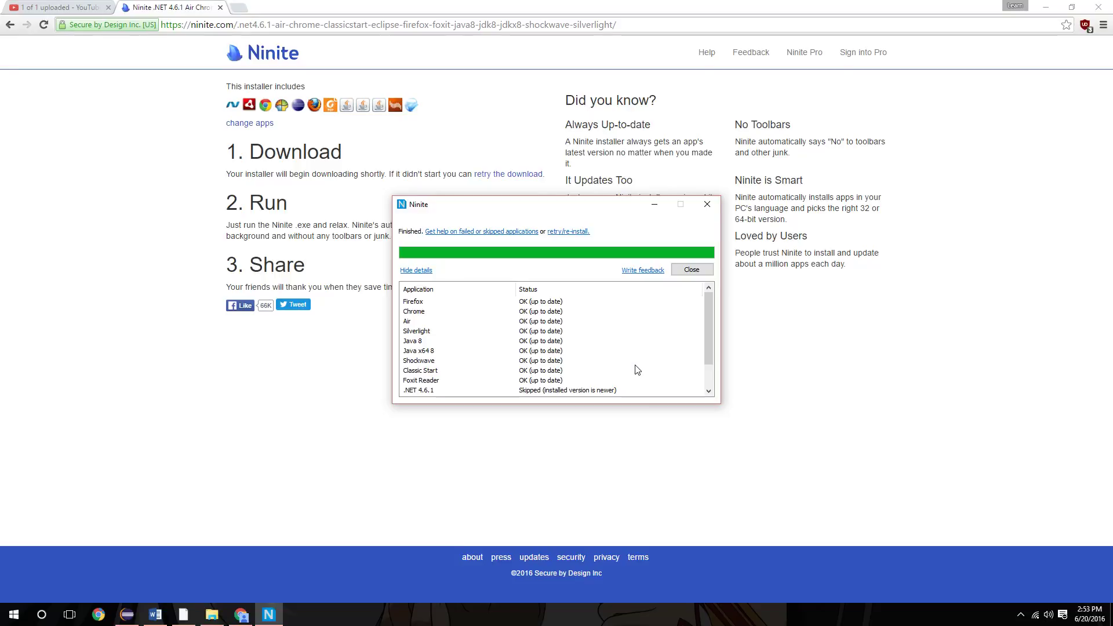
mouse_move(637, 373)
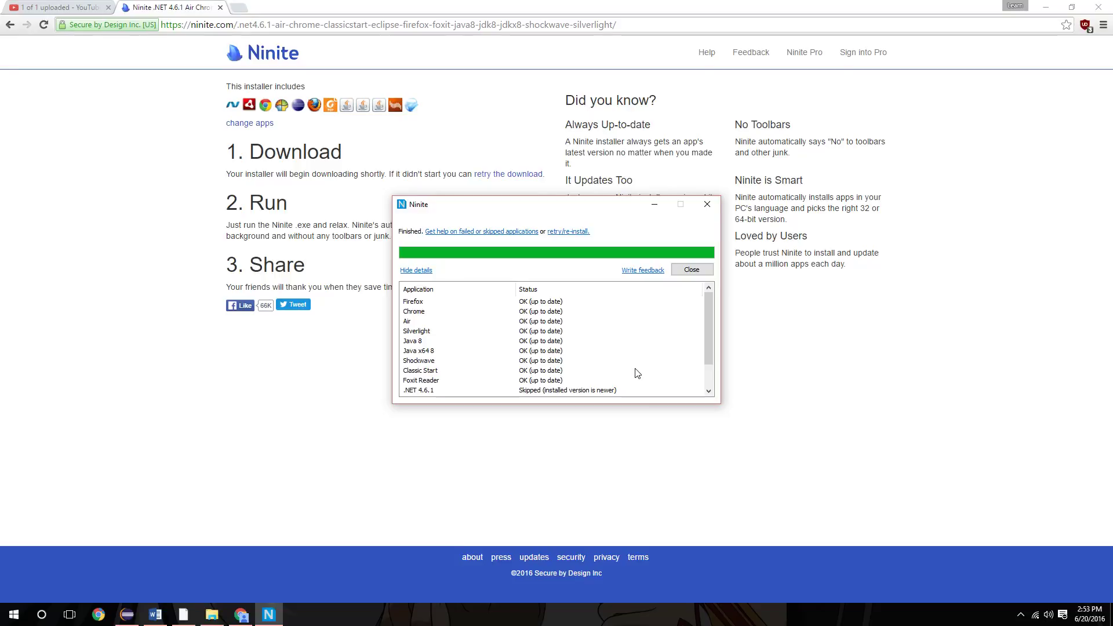
mouse_move(637, 369)
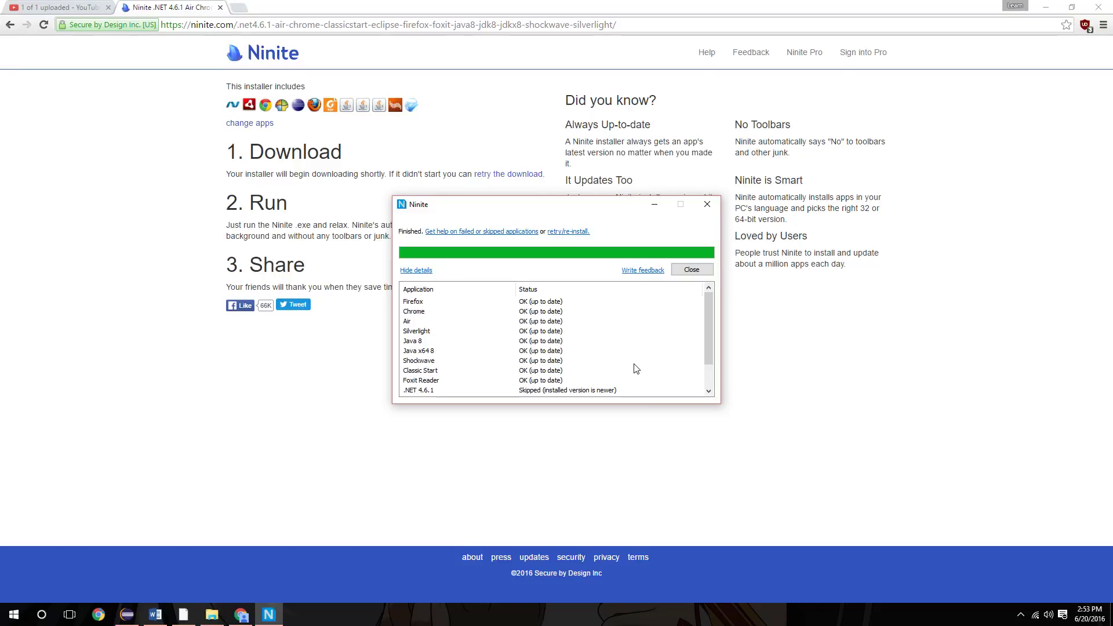
scroll("down", 3)
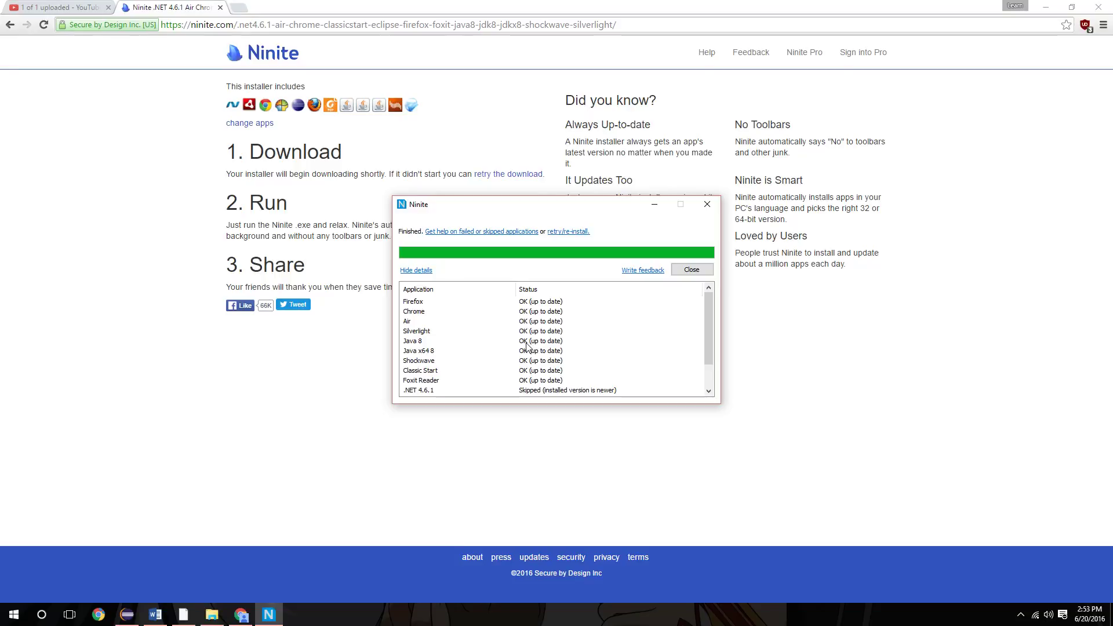
mouse_move(529, 371)
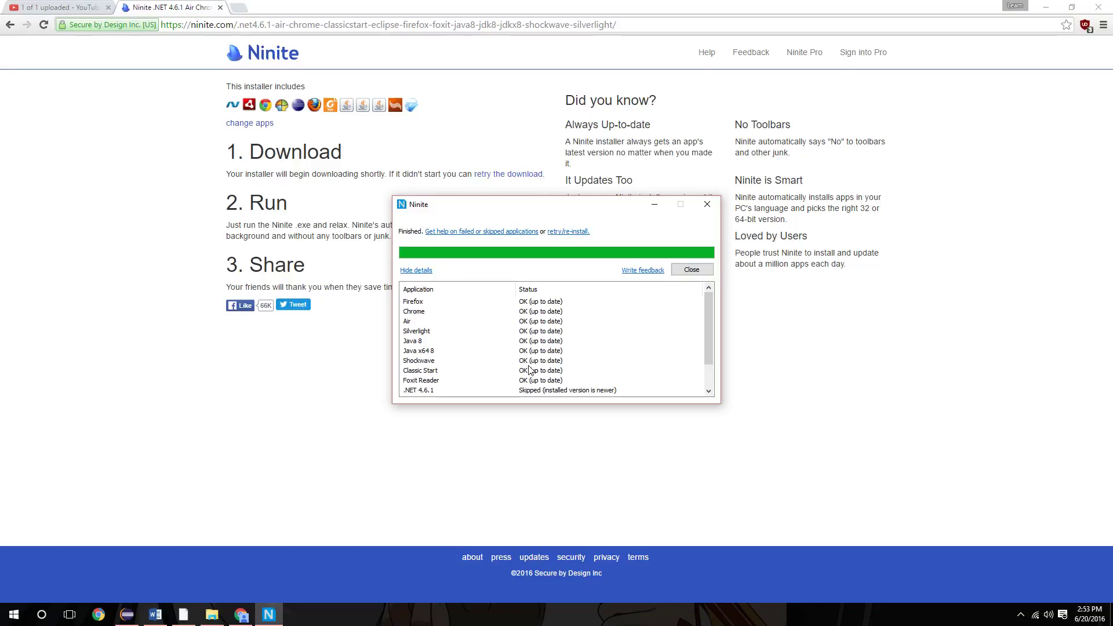
mouse_move(505, 315)
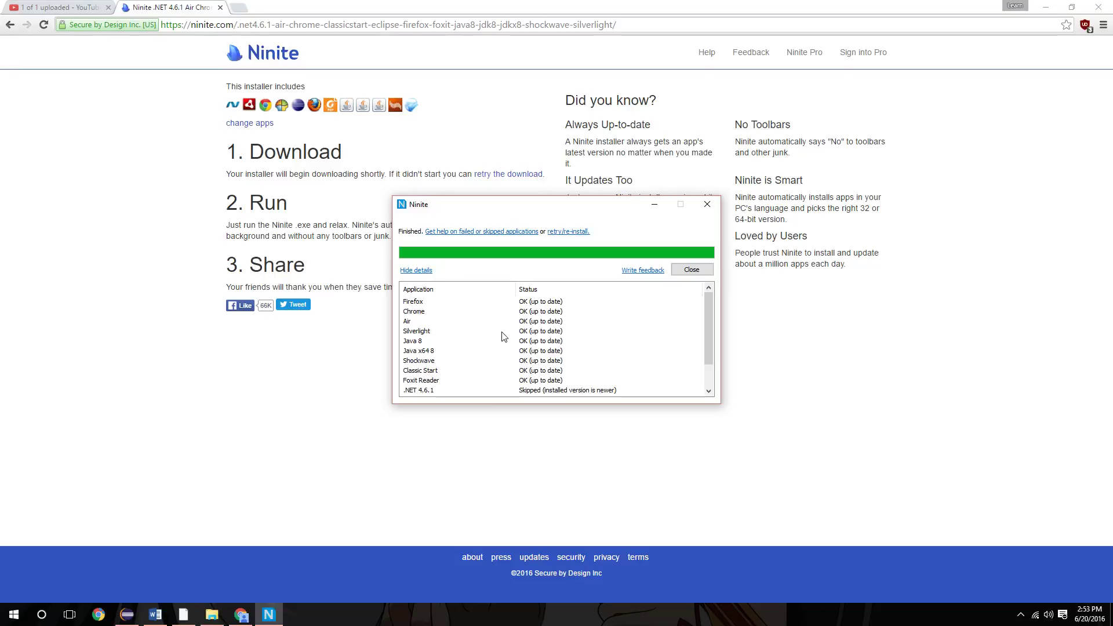
mouse_move(501, 364)
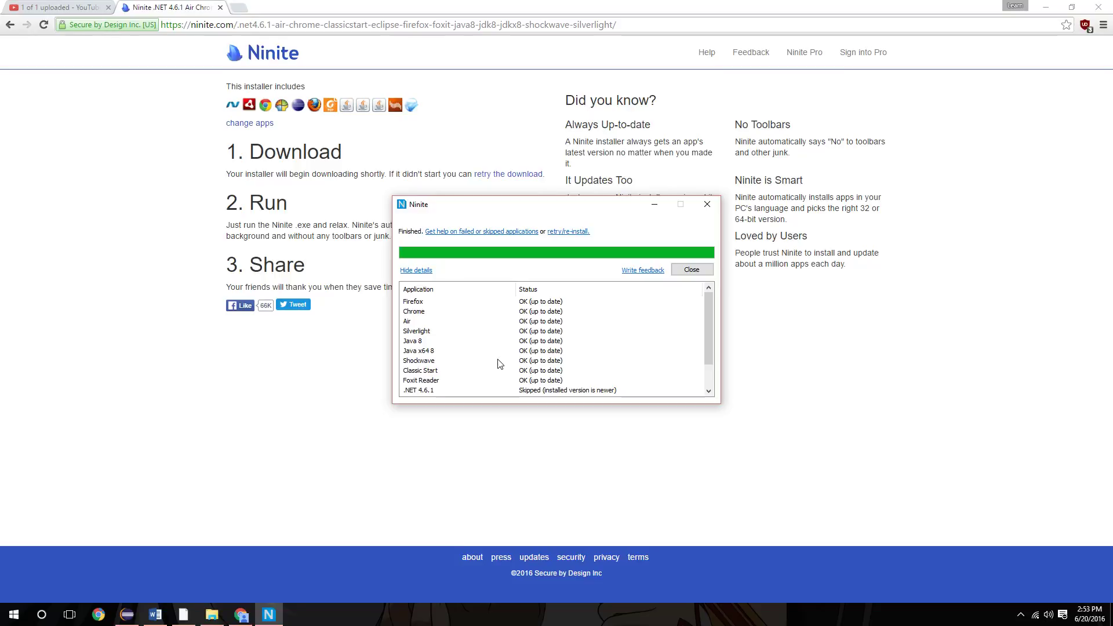
mouse_move(626, 354)
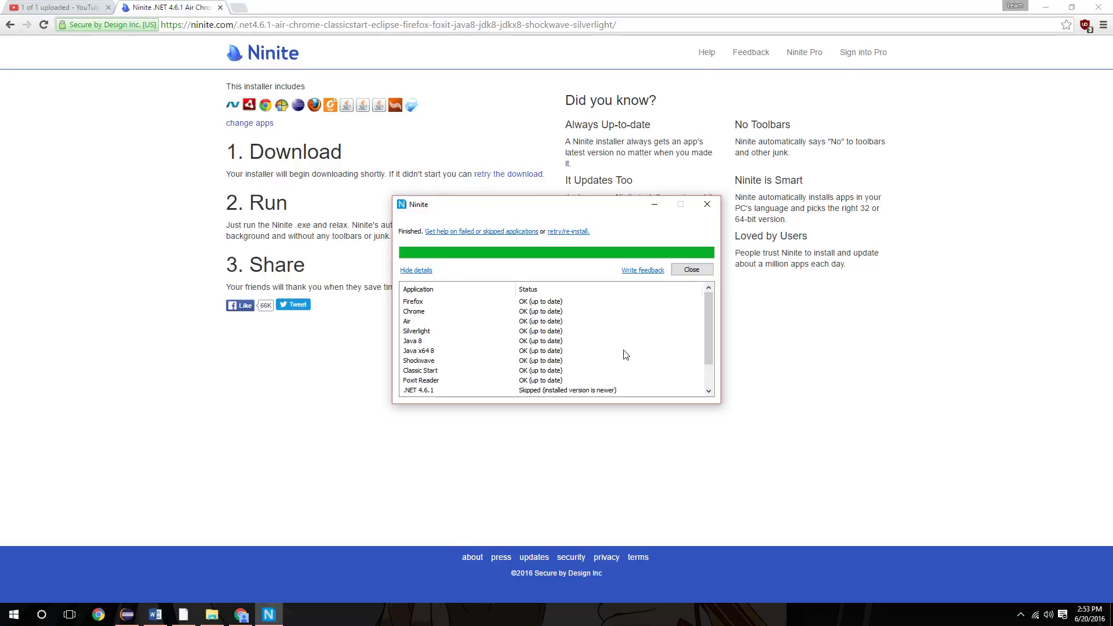